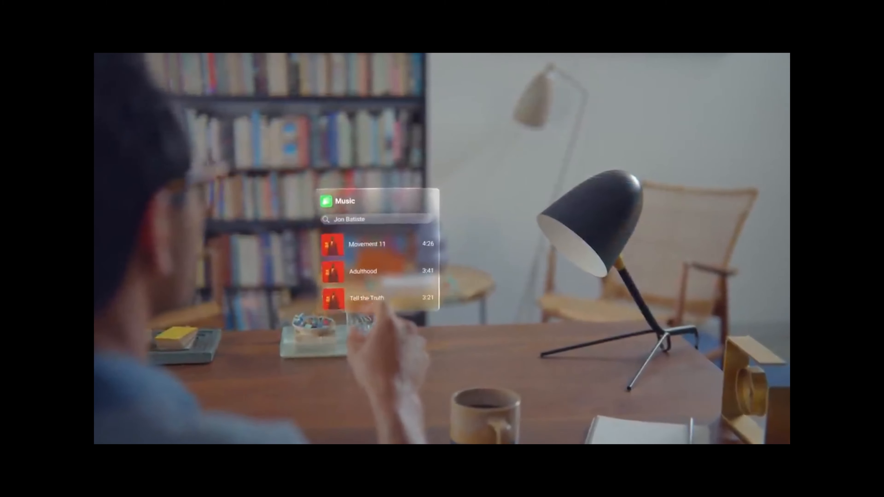
# Play the track Tell the Truth by Jon Batiste from the Music search results.
pyautogui.click(367, 297)
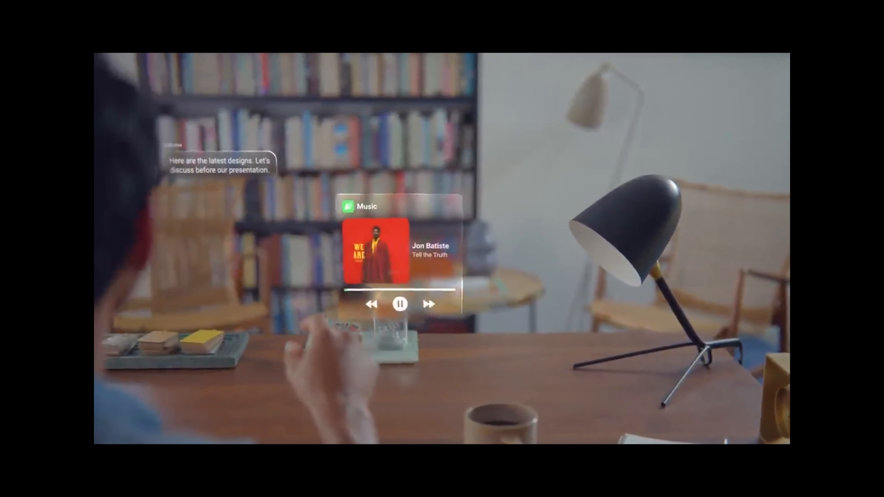